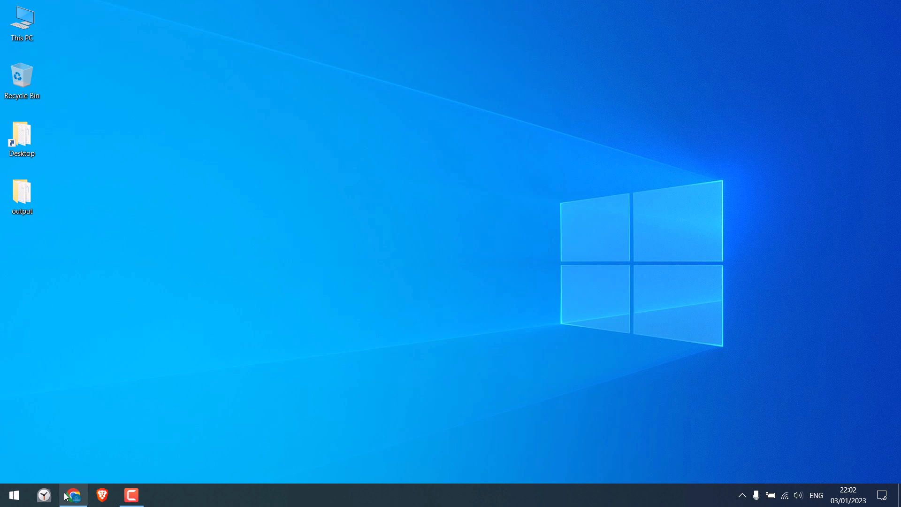
- Find the WiFi Analyzer page on Microsoft Apps in Chrome and request it through the Store app
left_click(73, 495)
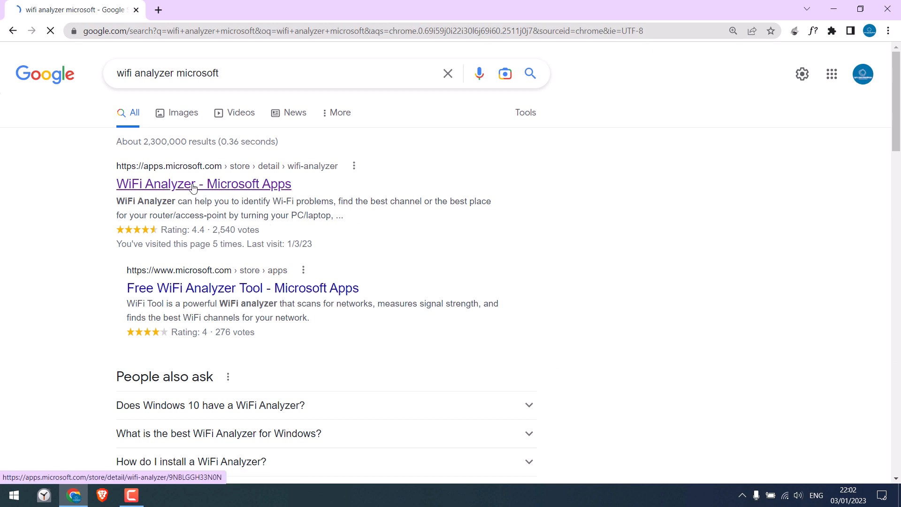
left_click(203, 183)
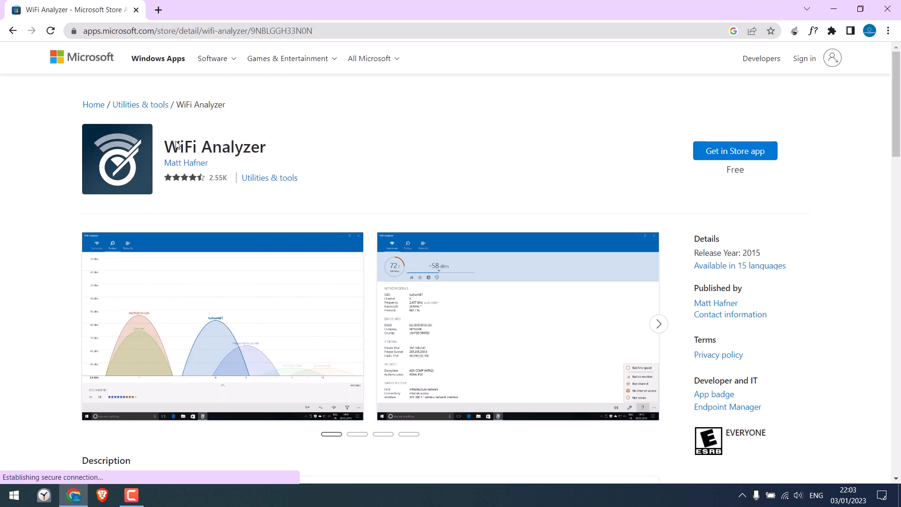
double_click(214, 147)
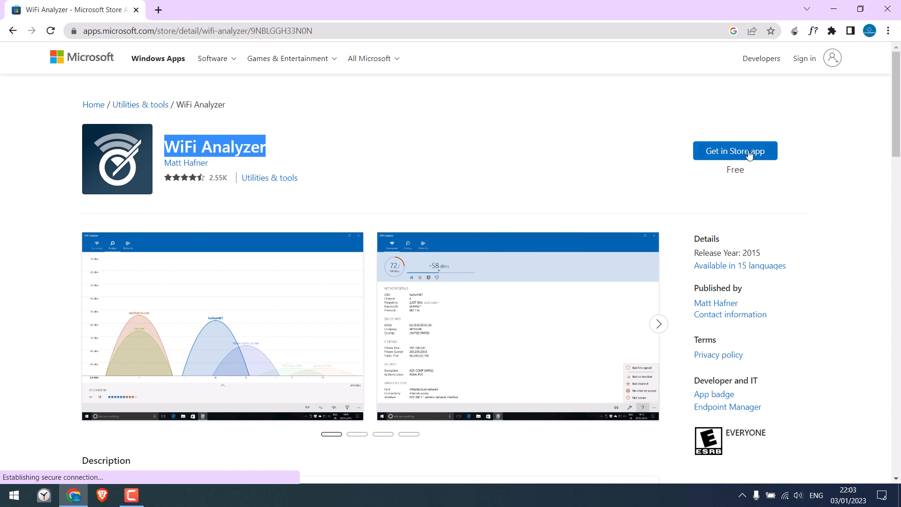
left_click(735, 151)
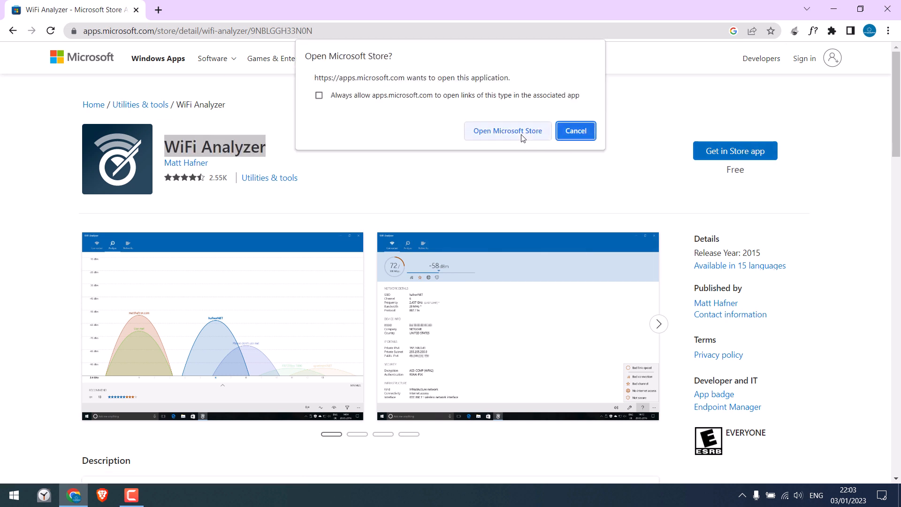
- Allow Microsoft Store to open and install WiFi Analyzer from its page
left_click(507, 131)
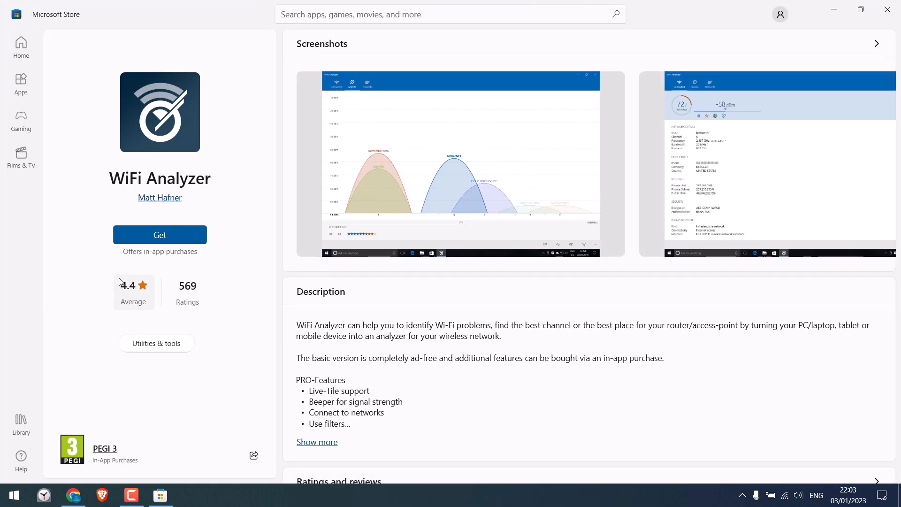
left_click(159, 235)
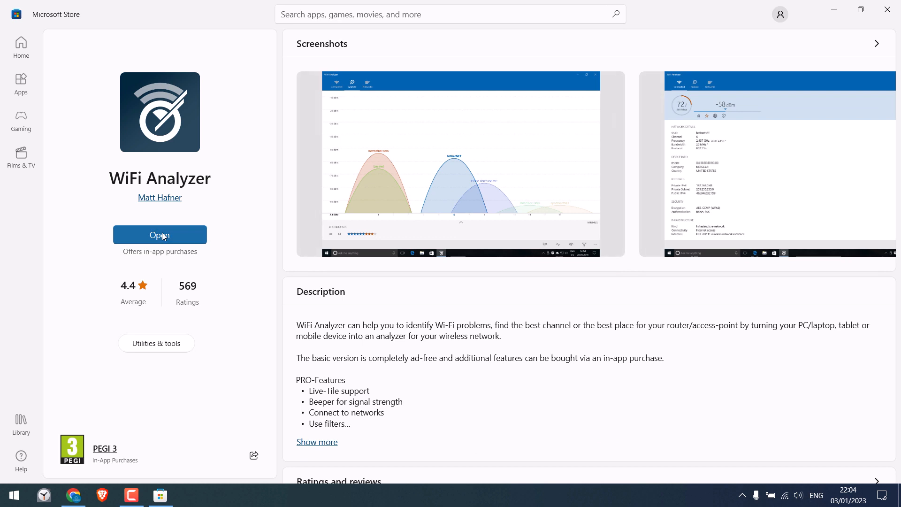
mouse_move(181, 245)
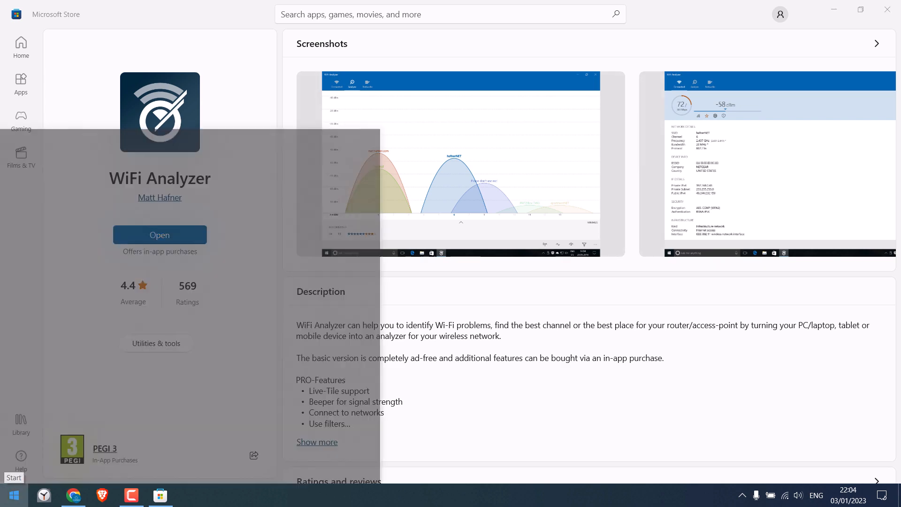
- Launch WiFi Analyzer from the Start menu and close Chrome
left_click(13, 495)
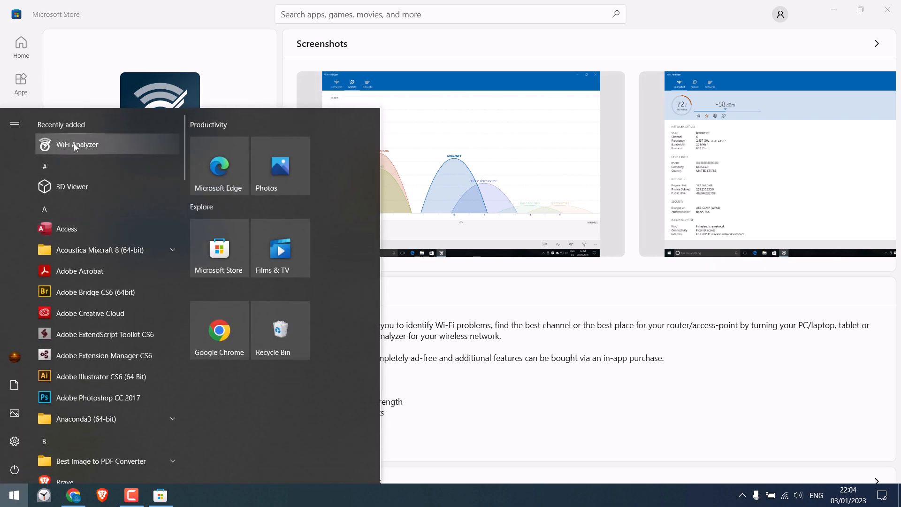
left_click(76, 144)
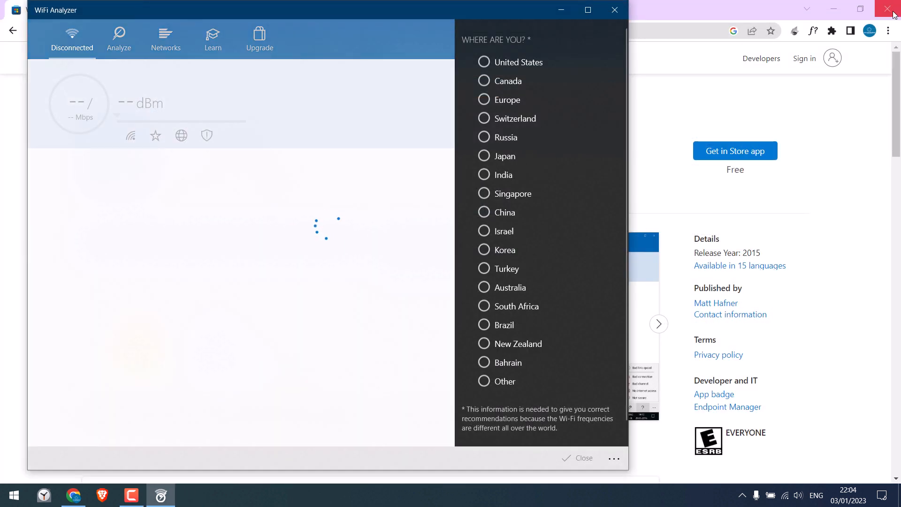
left_click(893, 9)
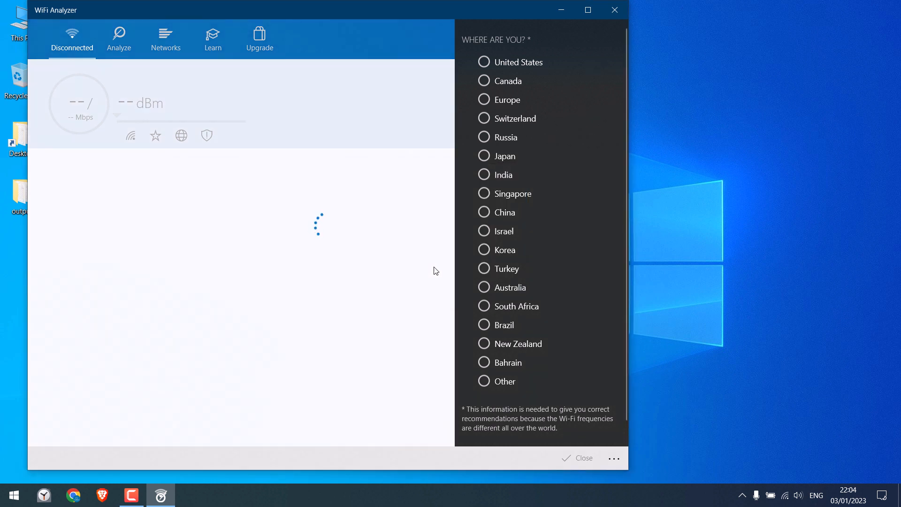
- Set the region to Other, dismiss the 5 GHz notice, and maximize the window
left_click(484, 381)
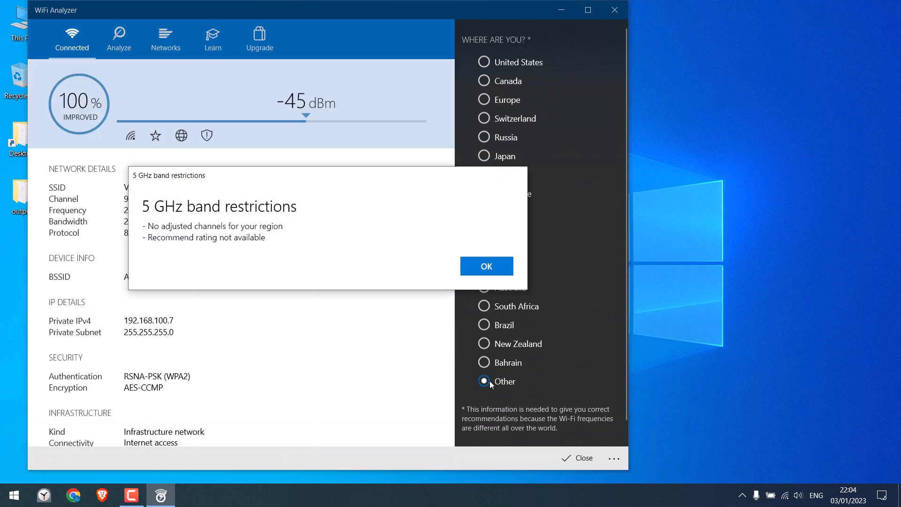
left_click(486, 266)
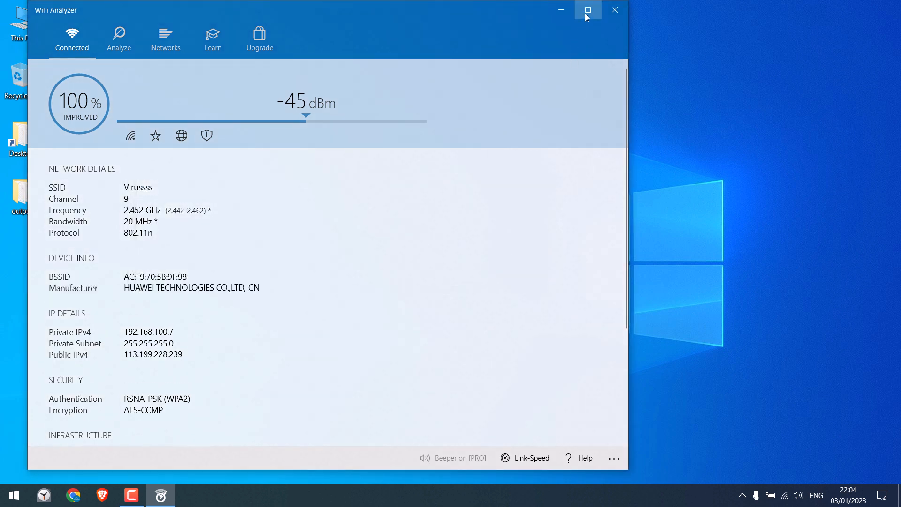
left_click(588, 10)
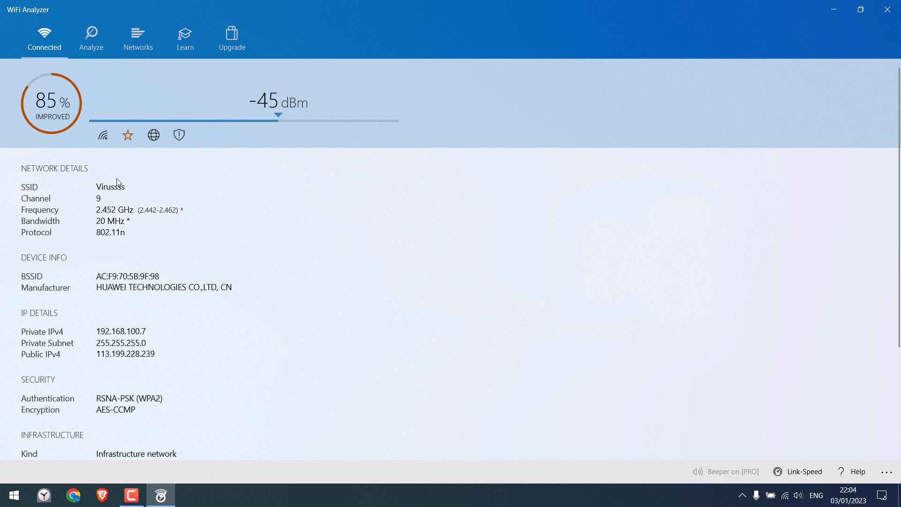
mouse_move(136, 226)
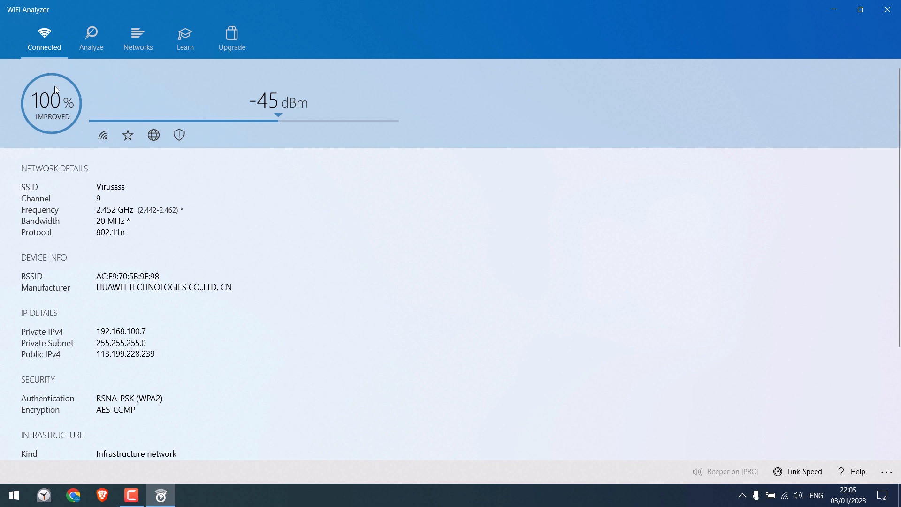
mouse_move(90, 37)
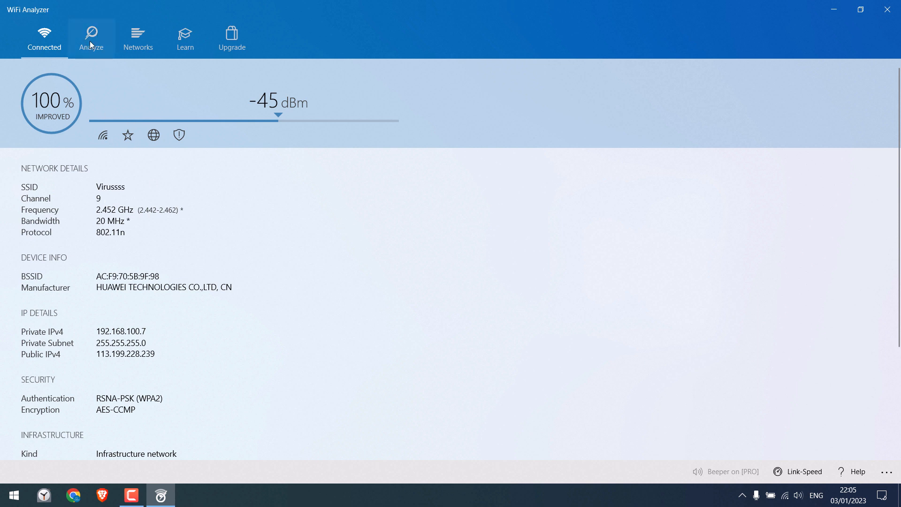
- View the channel analysis graphs for 2.4 GHz and 5 GHz, then close WiFi Analyzer
left_click(91, 38)
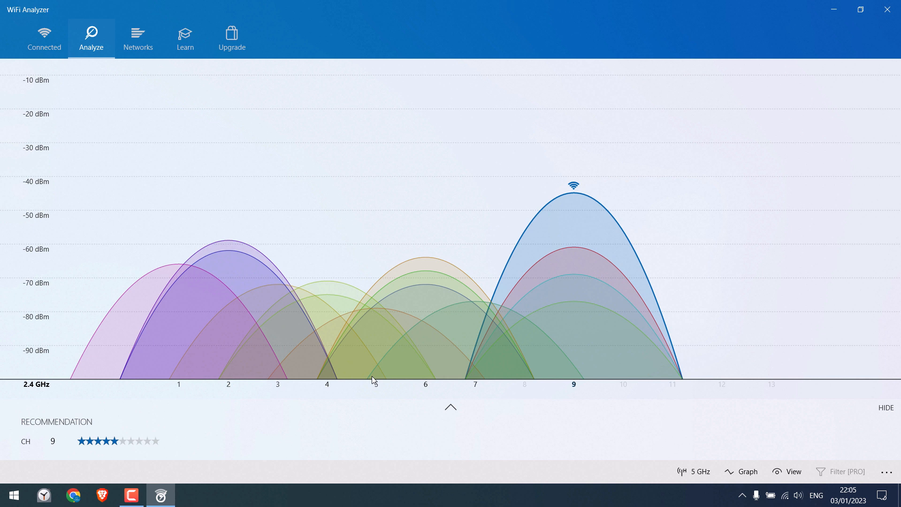
left_click(451, 407)
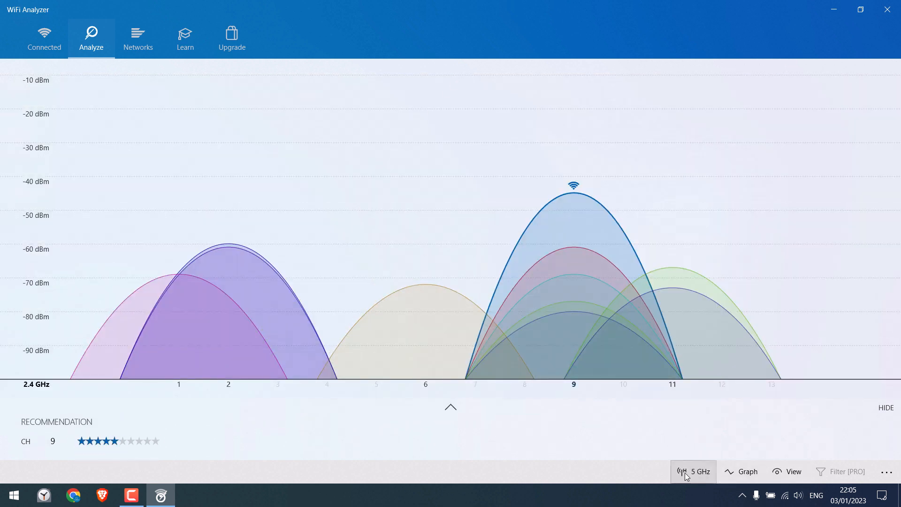
left_click(693, 471)
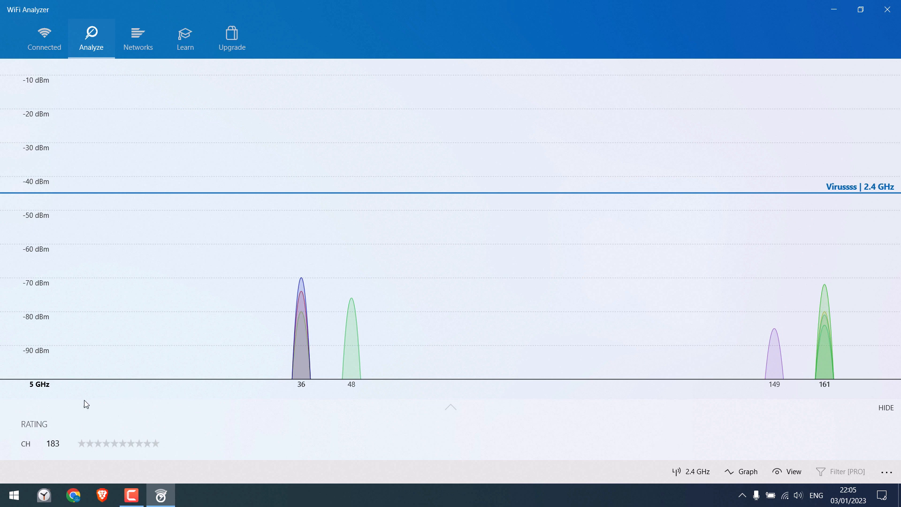
mouse_move(627, 420)
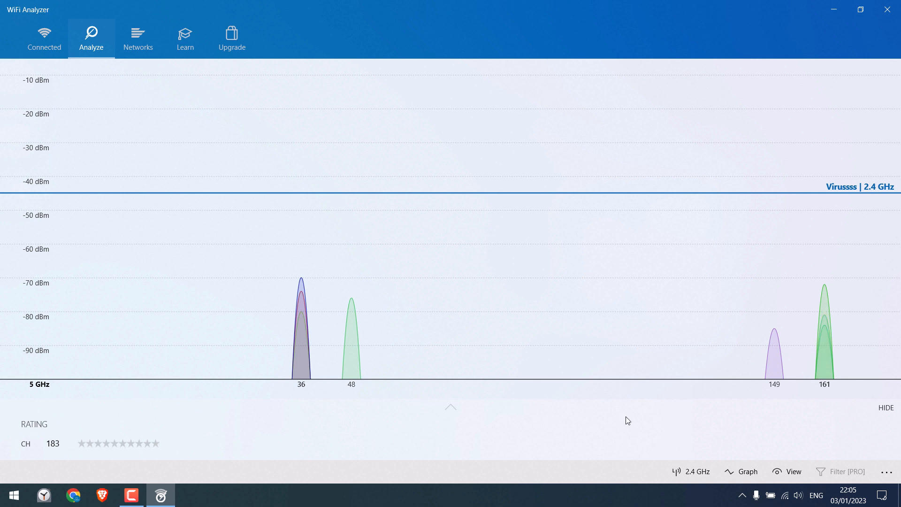
left_click(693, 472)
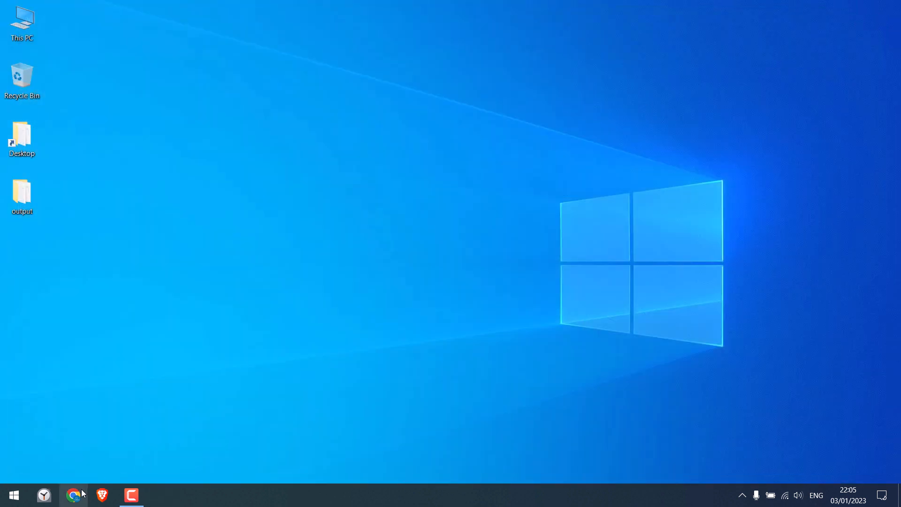
- Load the router page at 192.168.100.1 and check the Wi-Fi network channel in Settings
left_click(73, 495)
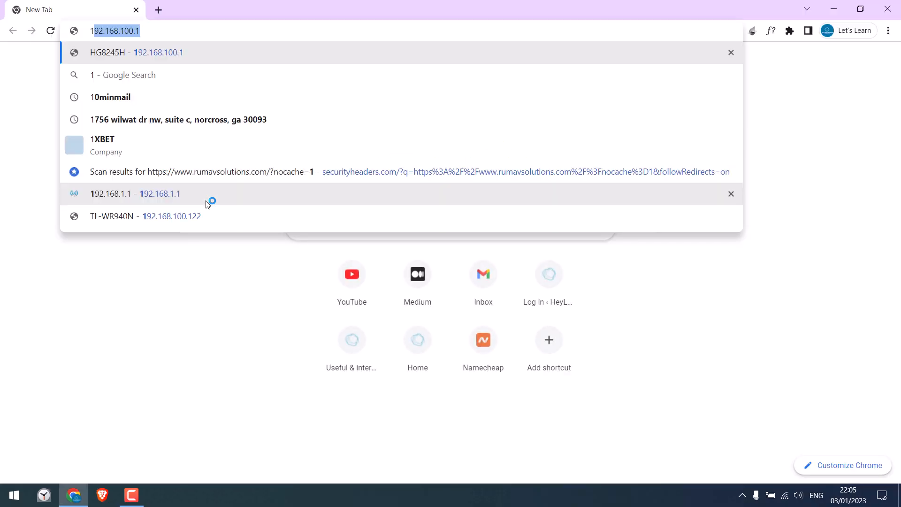
left_click(136, 52)
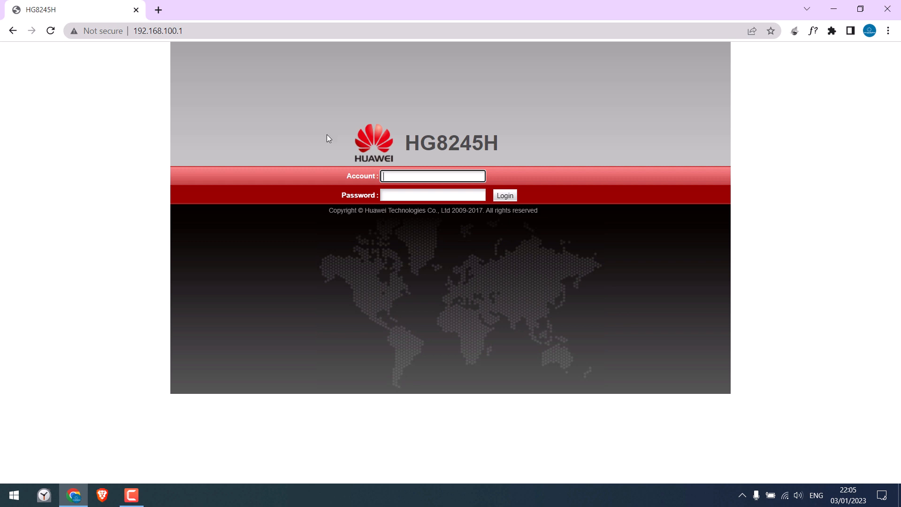
left_click(785, 496)
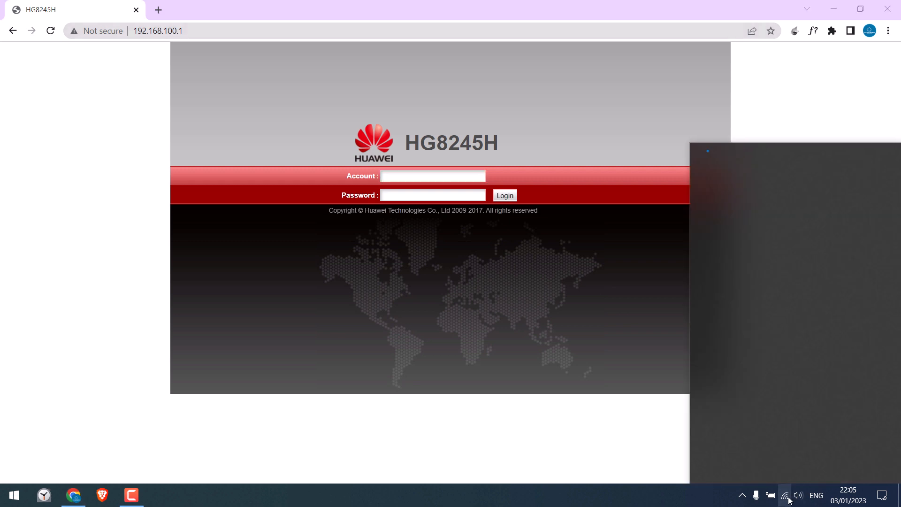
left_click(786, 495)
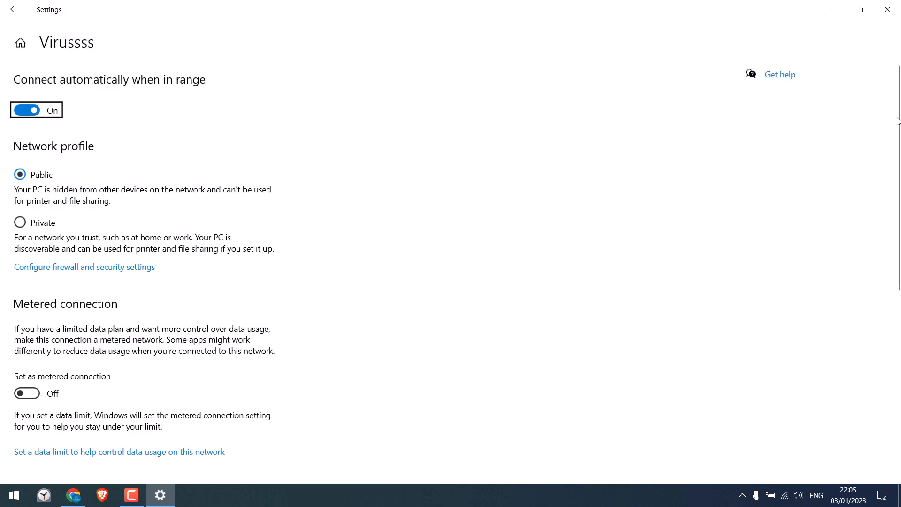
scroll("down", 3)
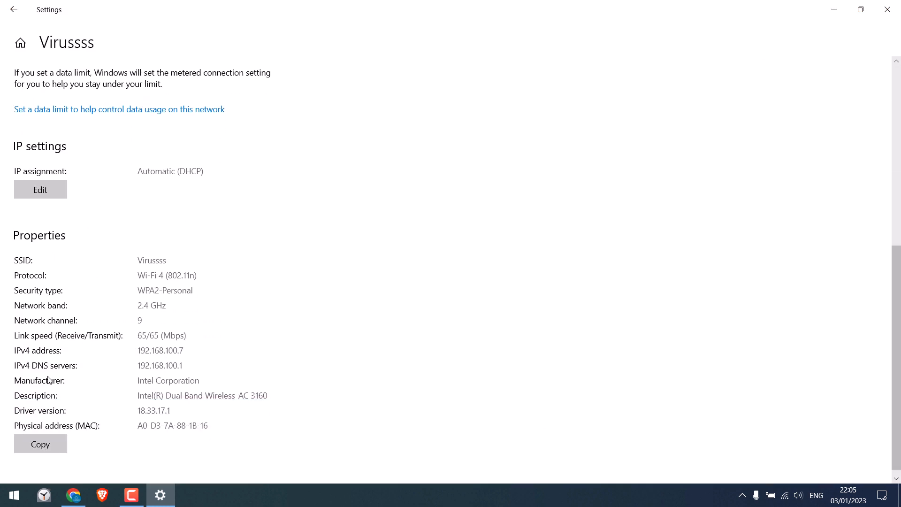
mouse_move(123, 369)
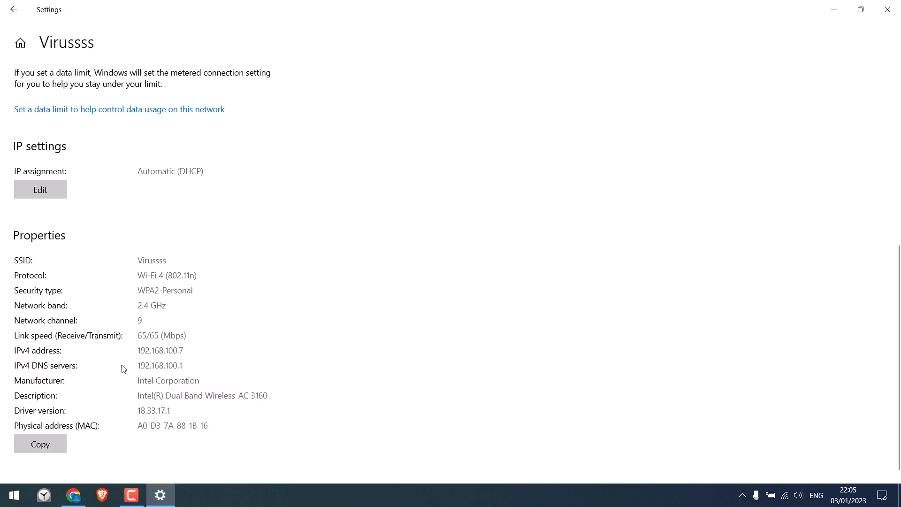
double_click(159, 366)
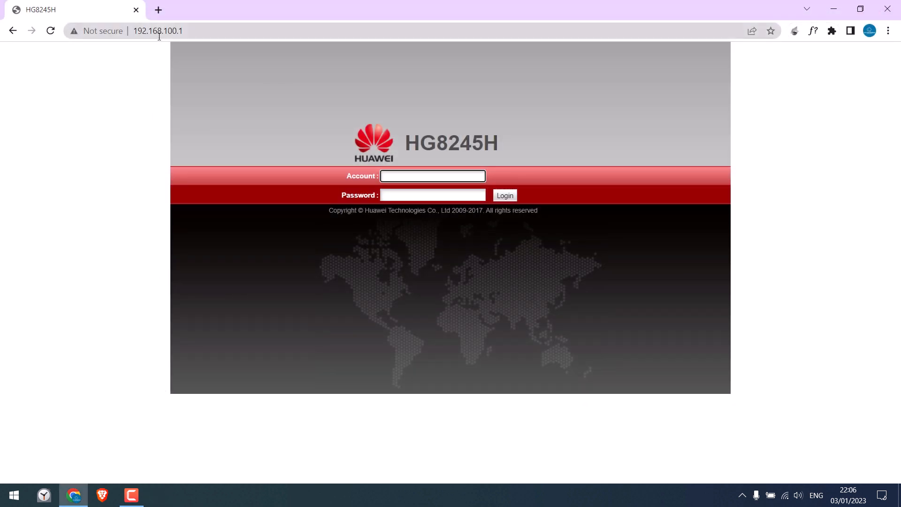
- Log in as root and pick channel 9 under WLAN Advanced Configuration
type("root")
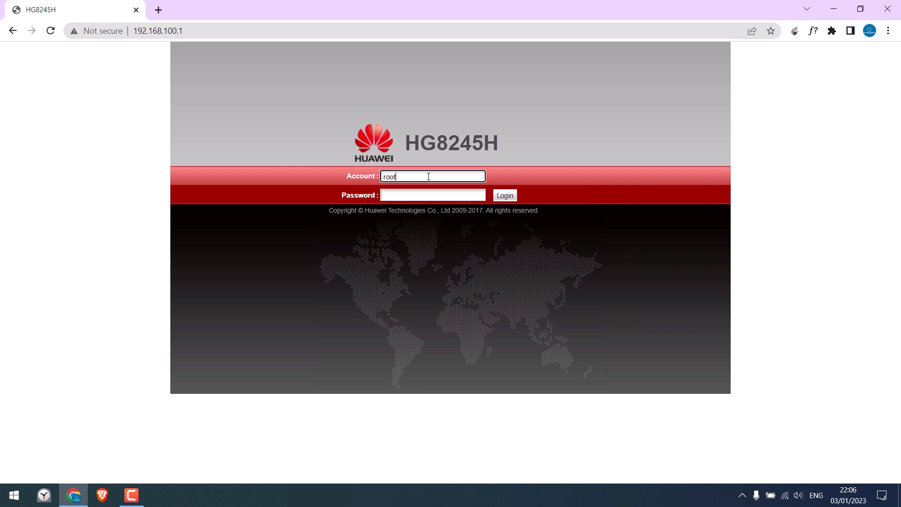
left_click(504, 195)
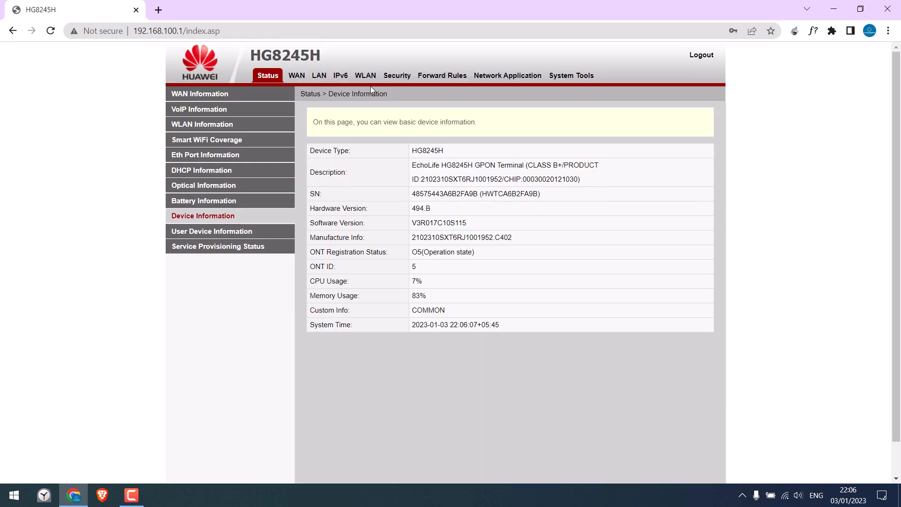
mouse_move(366, 75)
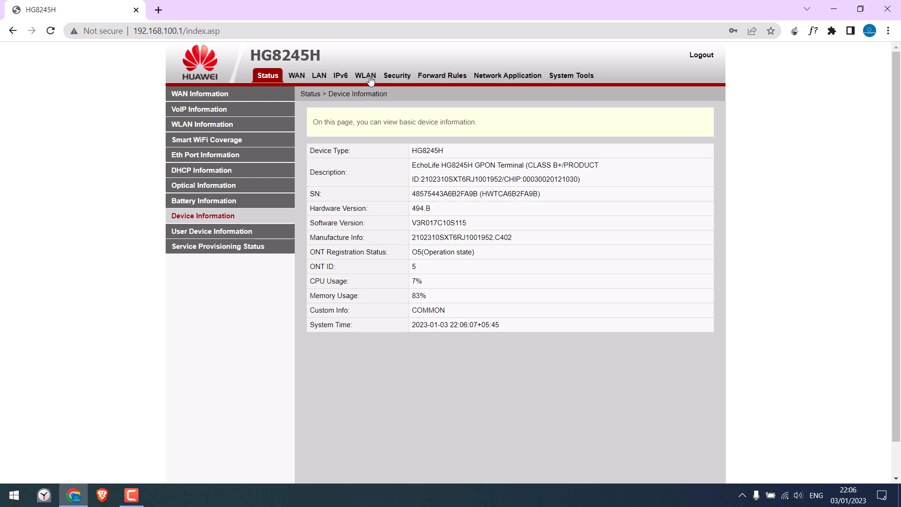
left_click(363, 76)
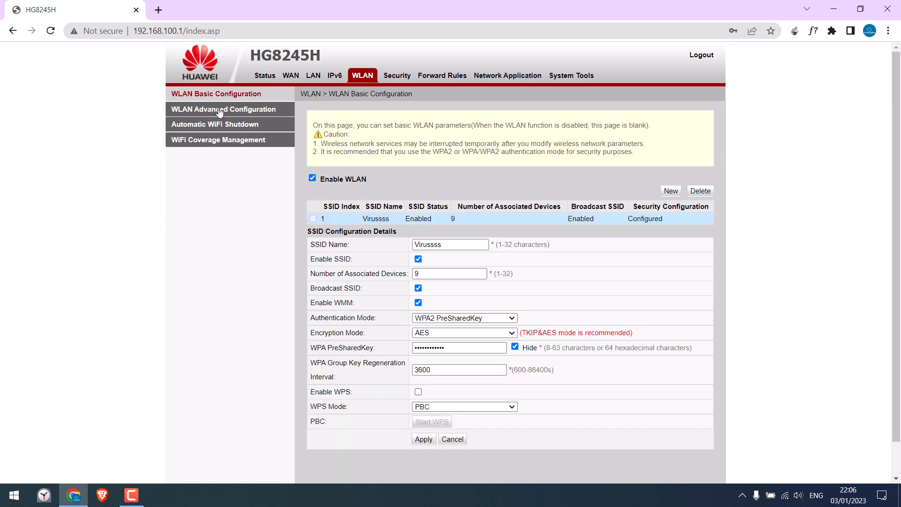
left_click(223, 108)
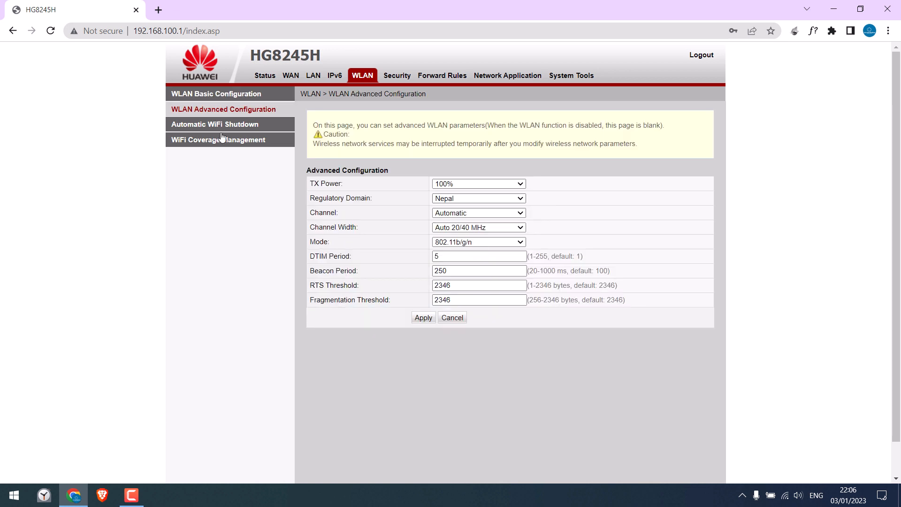
left_click(478, 213)
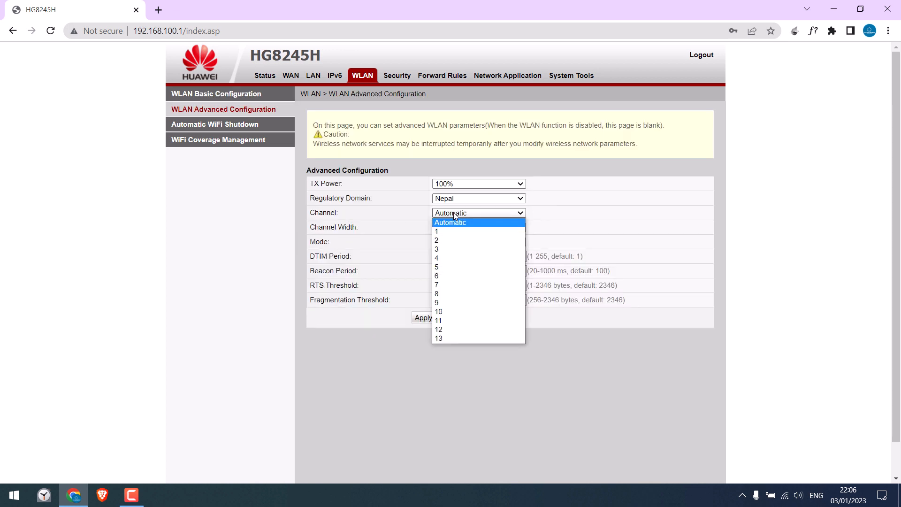
mouse_move(448, 302)
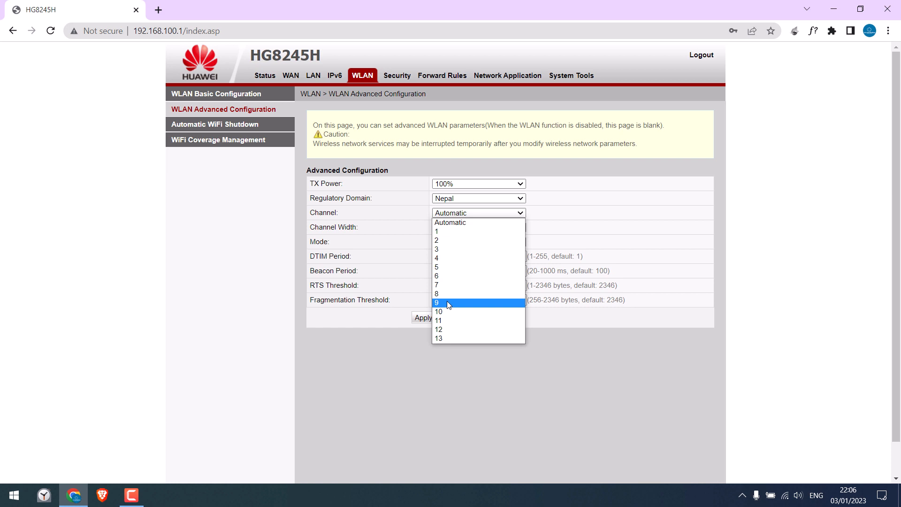
left_click(437, 303)
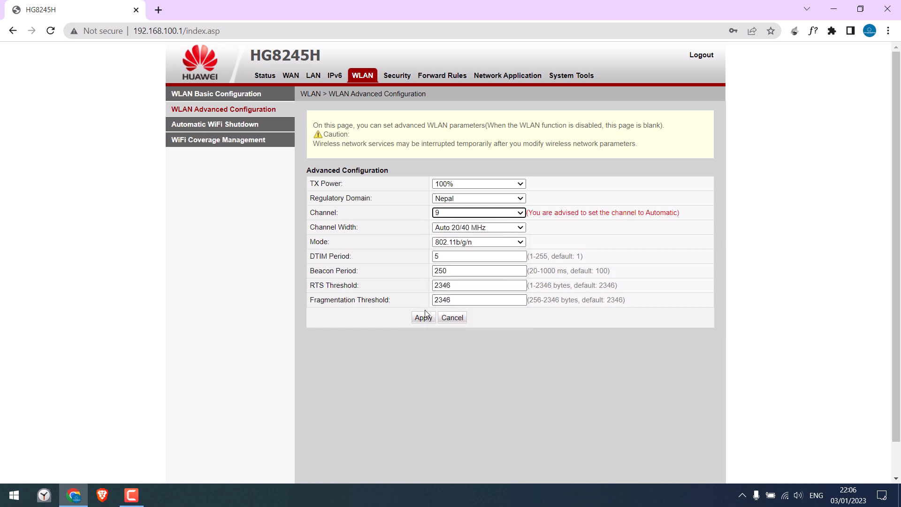
mouse_move(374, 240)
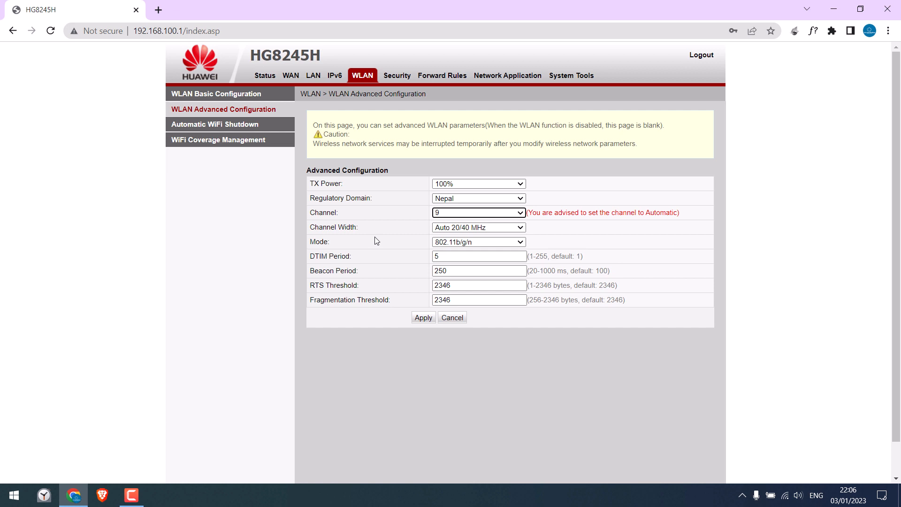